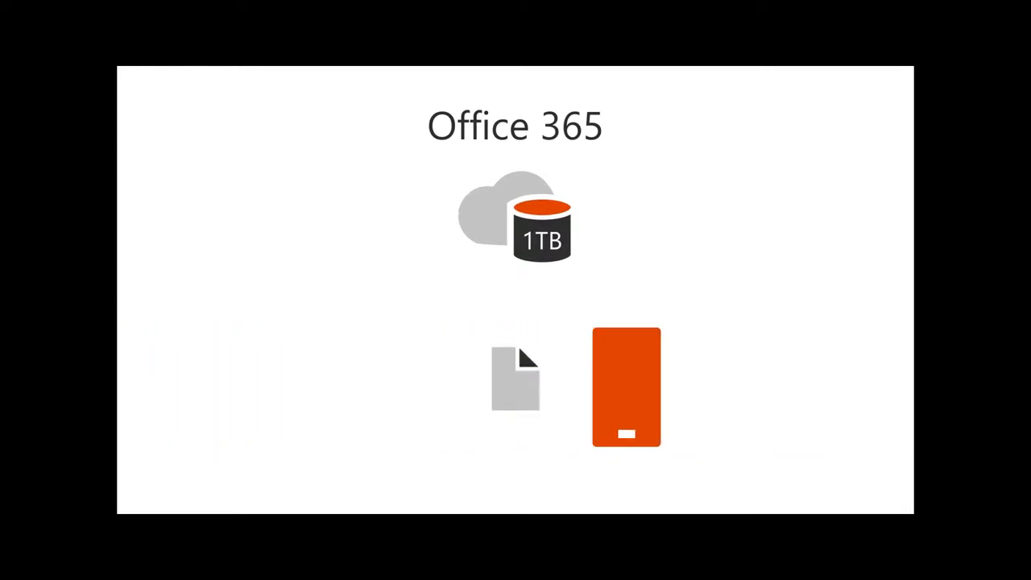
{"action": "key", "text": "right"}
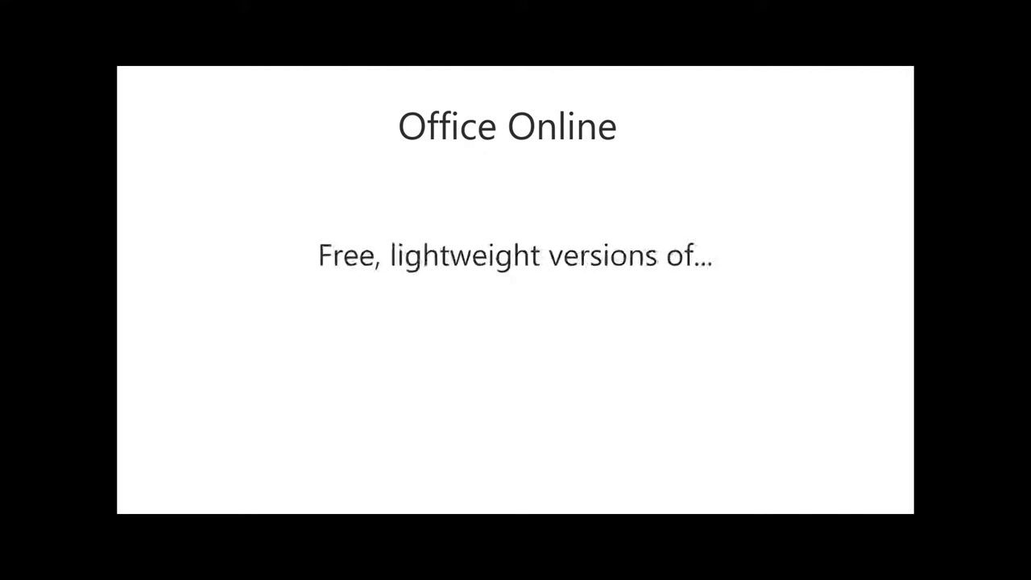